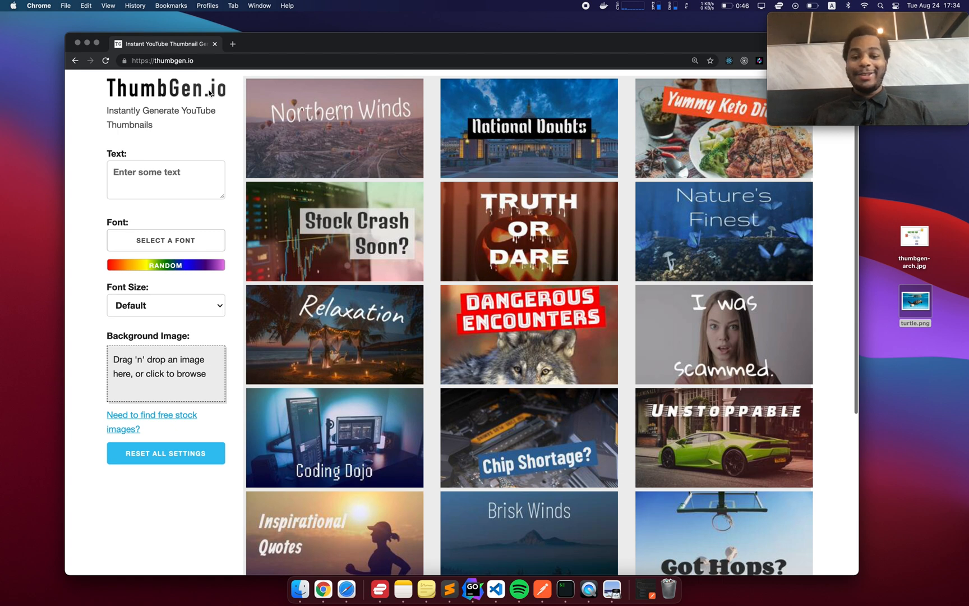
# Step: Set the thumbnail text to 'My Instant Thumbnail'
pyautogui.click(166, 180)
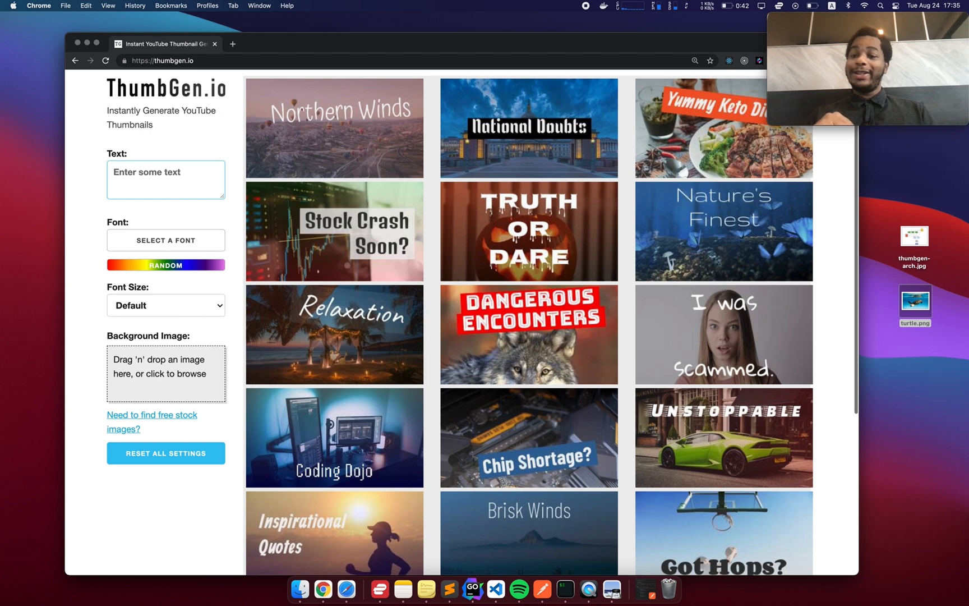
pyautogui.moveTo(127, 229)
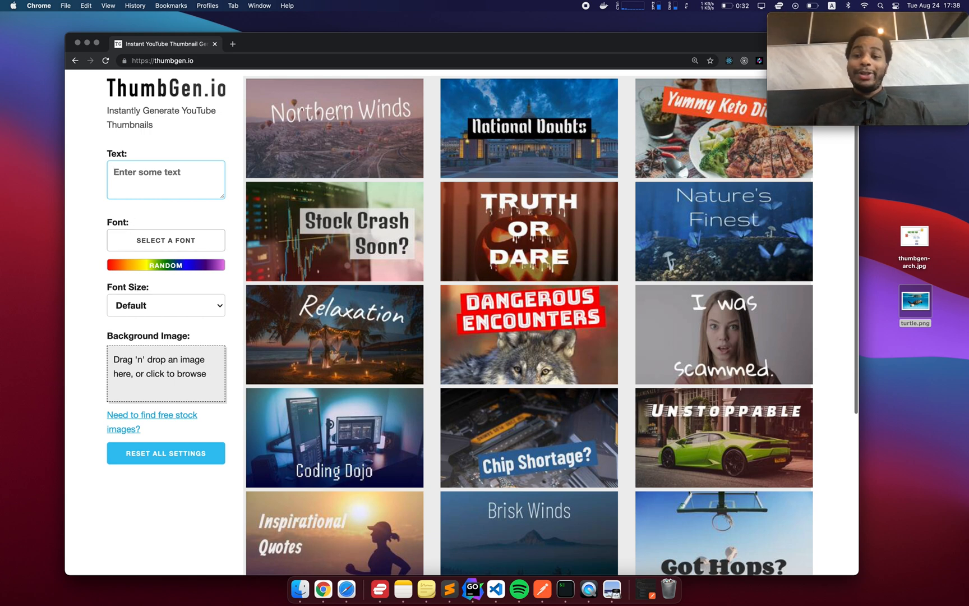
pyautogui.write('My Instant')
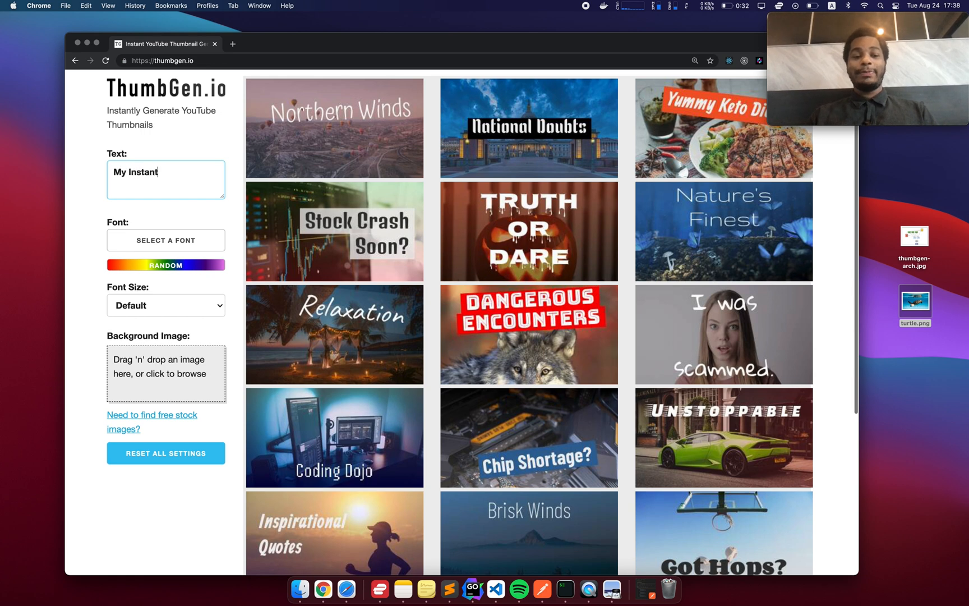
pyautogui.write('Thumbnail')
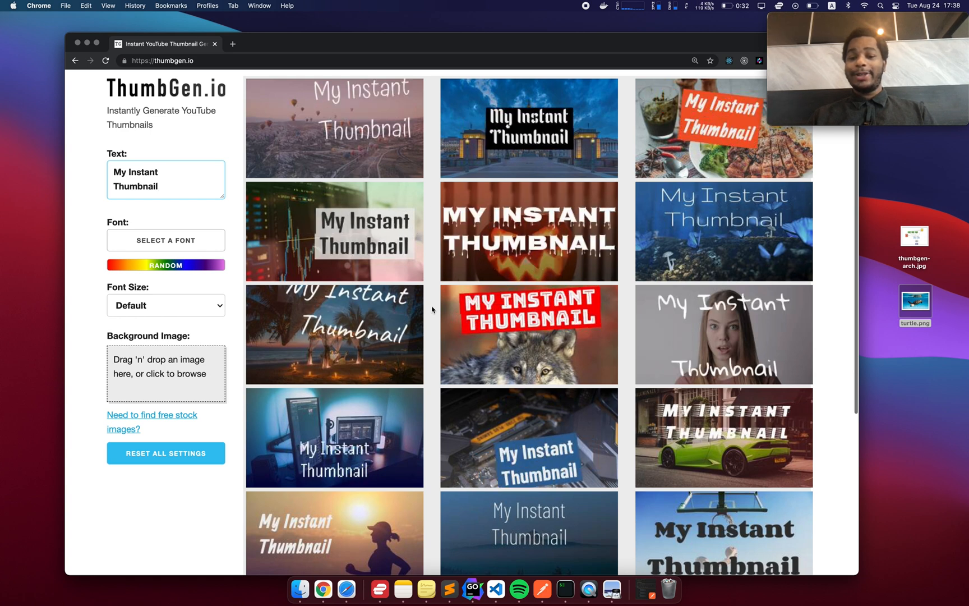
# Step: Apply the Tuffy Regular font, then a random font (Cormorant Infant Medium)
pyautogui.click(166, 240)
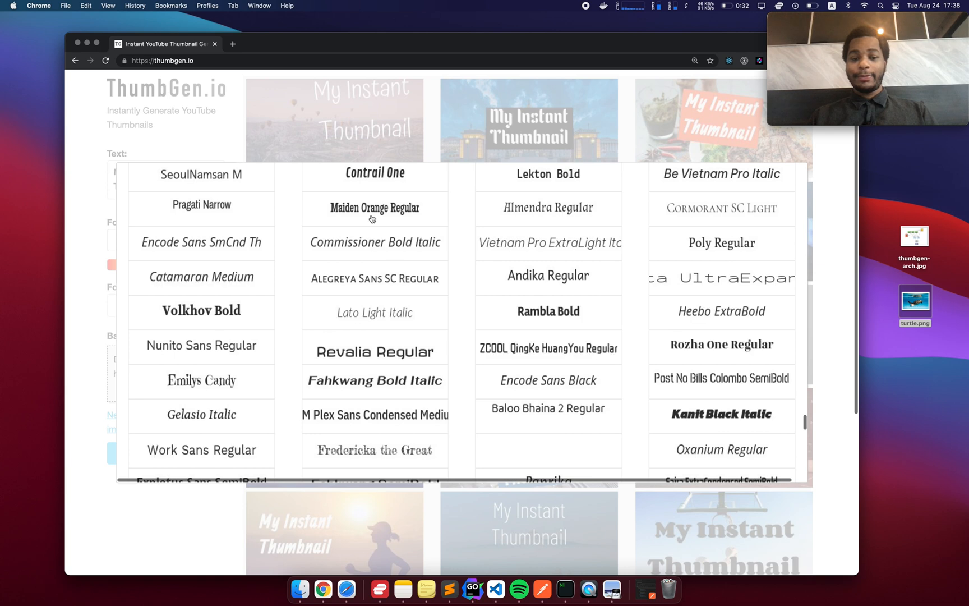
pyautogui.click(375, 209)
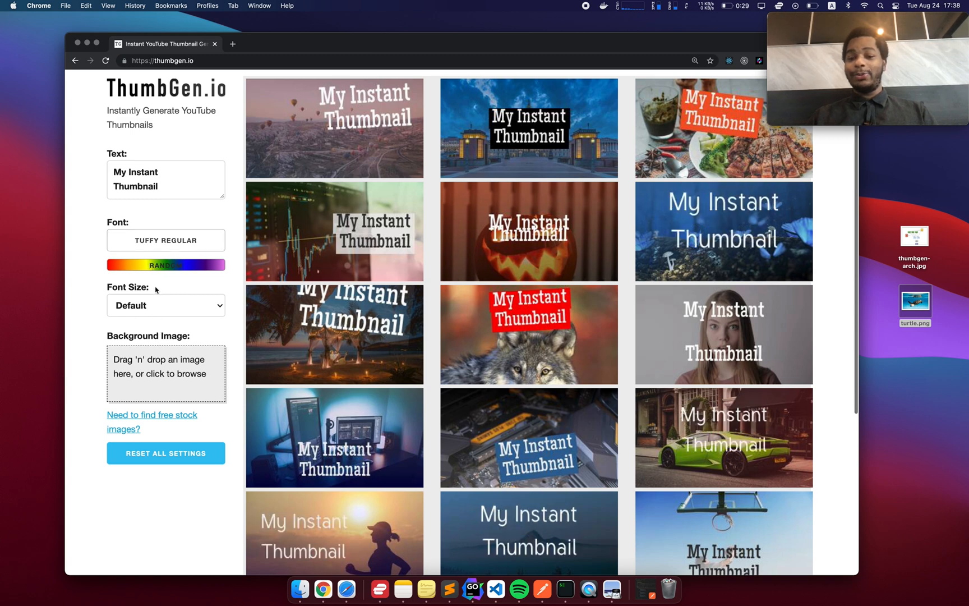
pyautogui.click(166, 240)
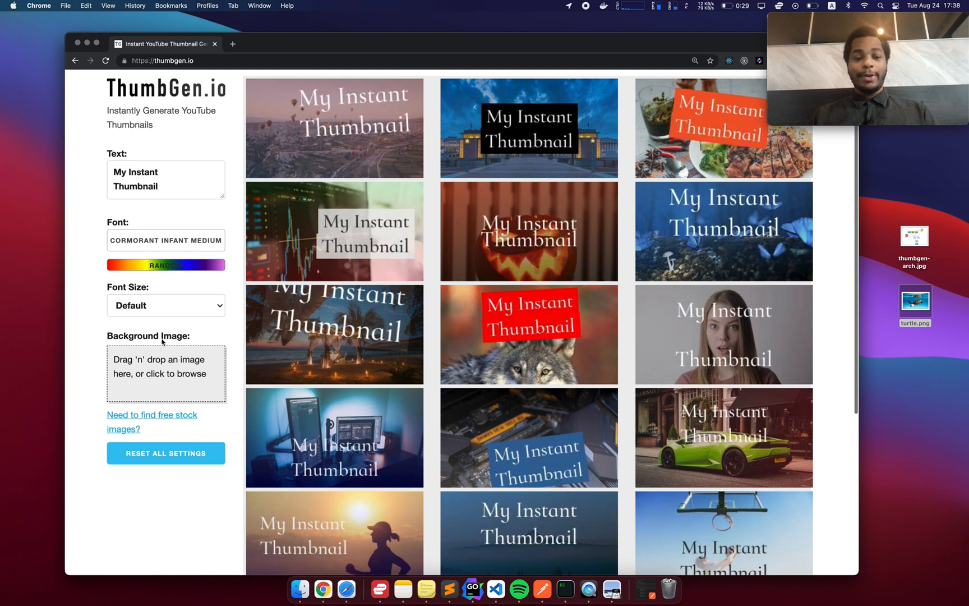
# Step: Set font size to 14%, then reset all thumbnail settings to defaults
pyautogui.click(166, 305)
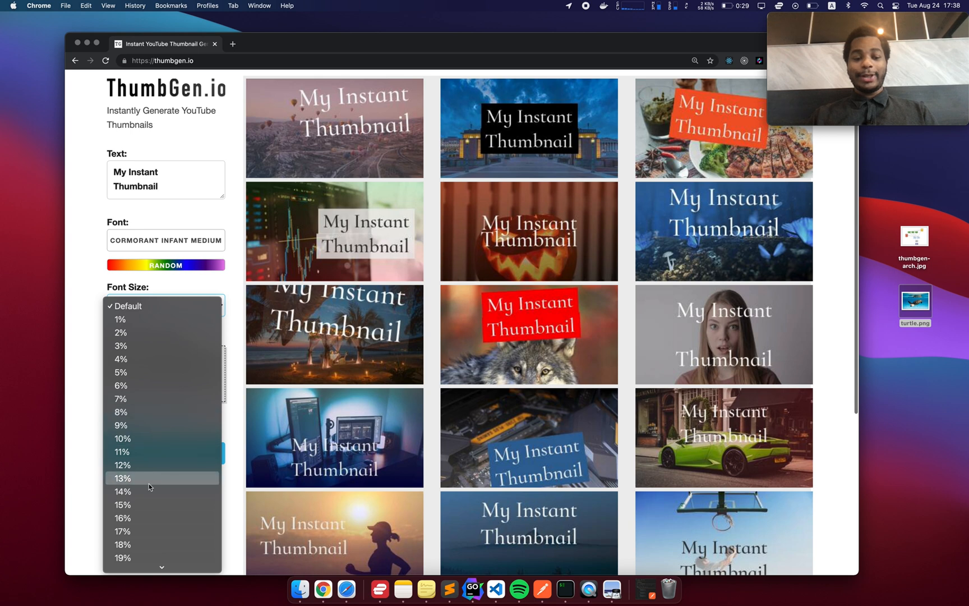
pyautogui.click(124, 491)
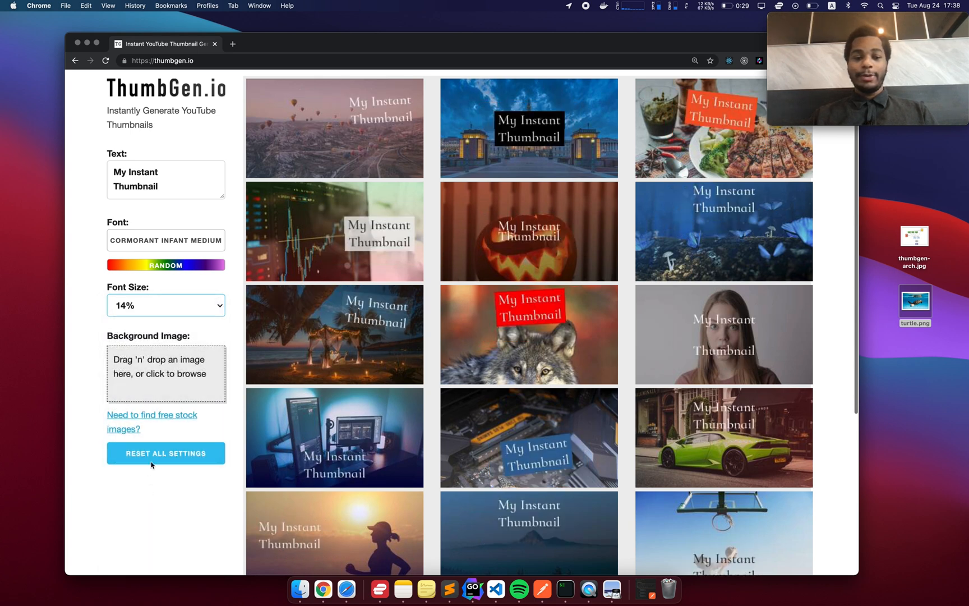
pyautogui.click(166, 453)
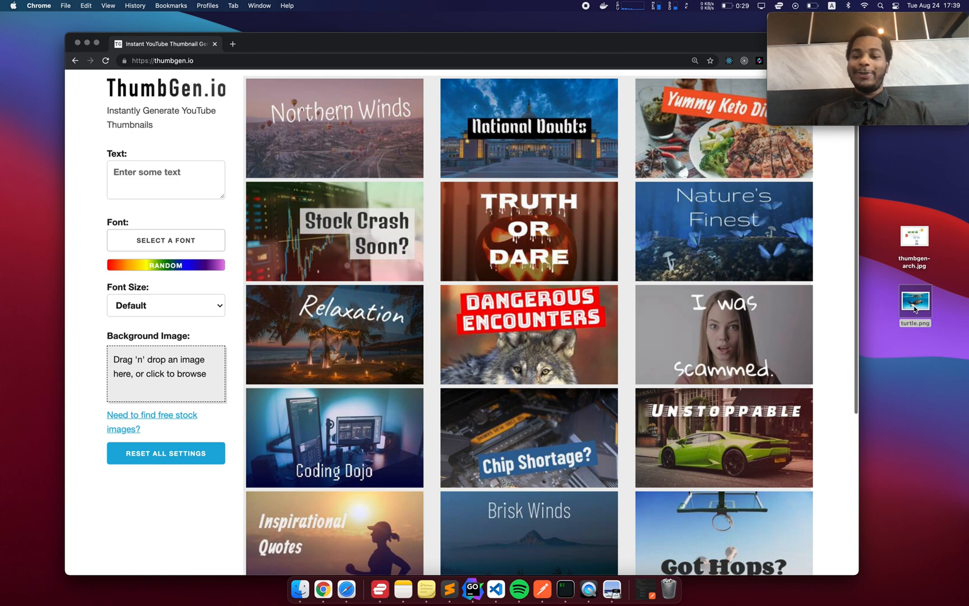
# Step: Drop turtle.png onto the Background Image zone and review the gallery
pyautogui.moveTo(914, 305); pyautogui.dragTo(166, 366)
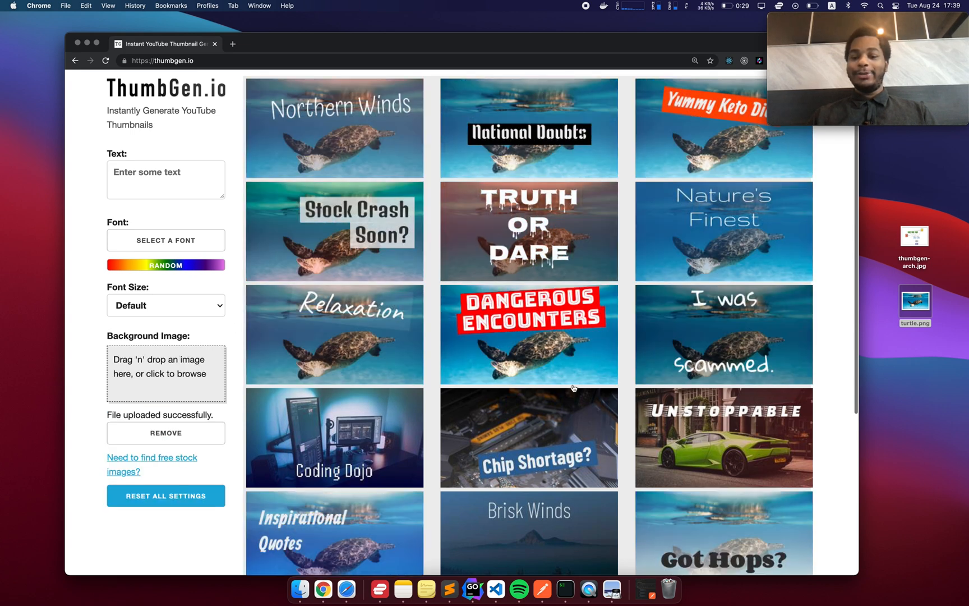
pyautogui.scroll(-3)
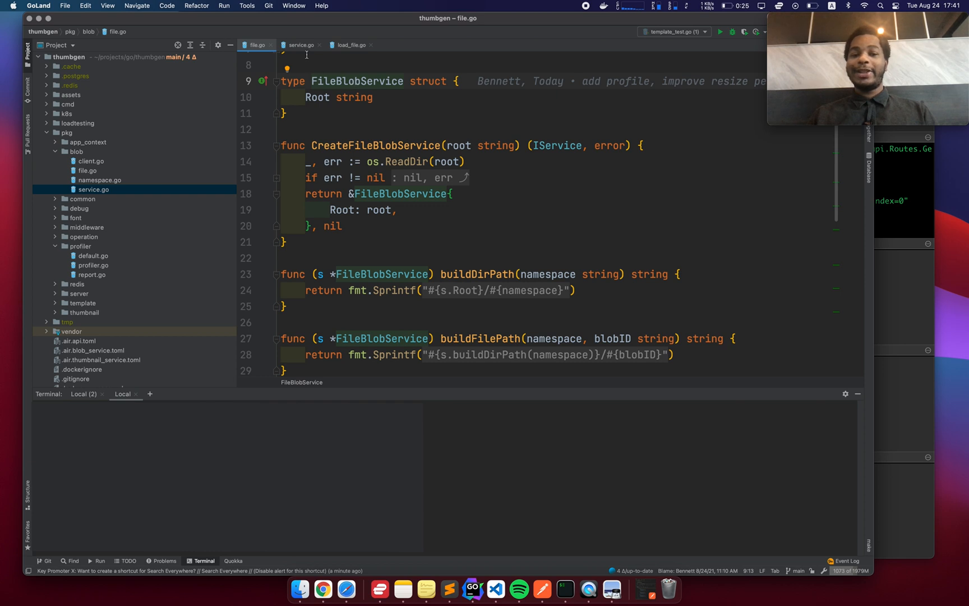
# Step: Show file.go with FileBlobService and CreateFileBlobService in GoLand
pyautogui.click(302, 45)
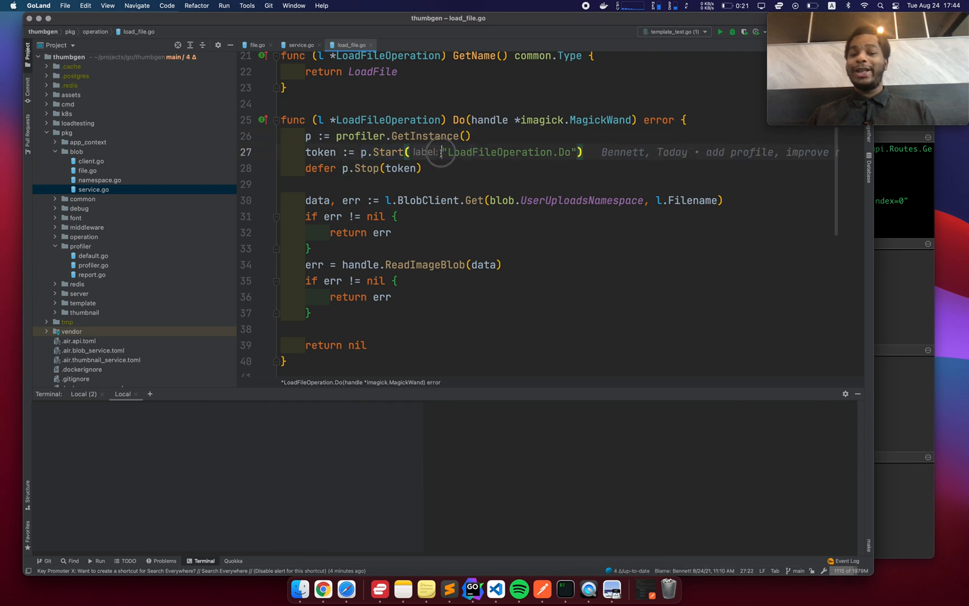
# Step: Highlight the LoadFileOperation.Do profiler label in load_file.go
pyautogui.doubleClick(507, 152)
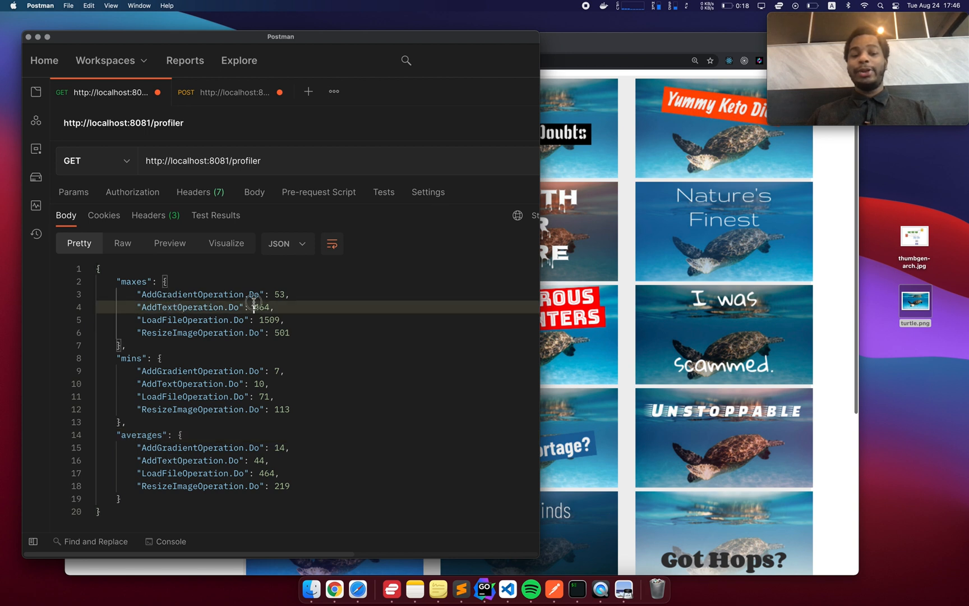
# Step: Highlight the AddTextOperation timing entries in the Postman profiler response
pyautogui.doubleClick(180, 307)
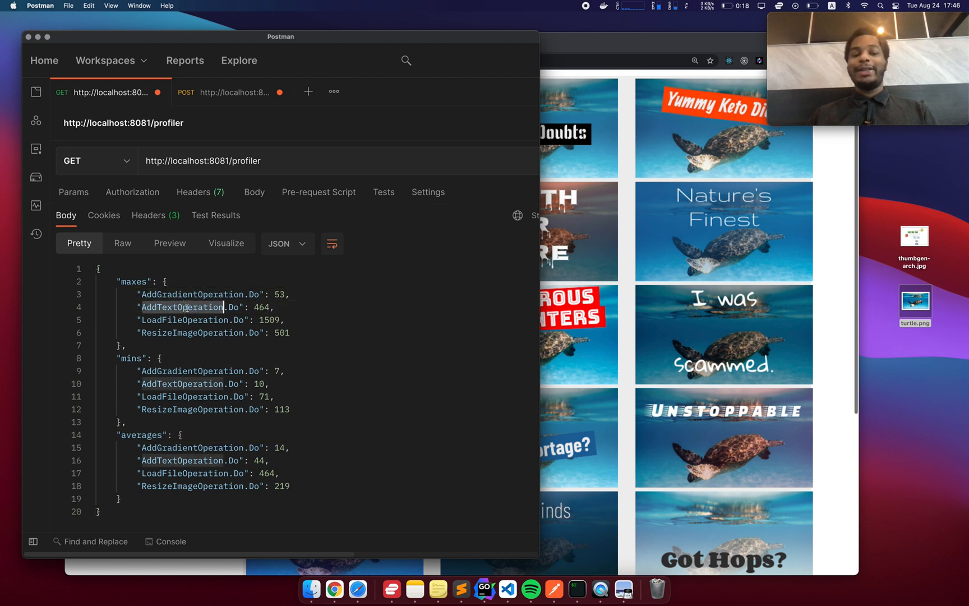
pyautogui.doubleClick(191, 332)
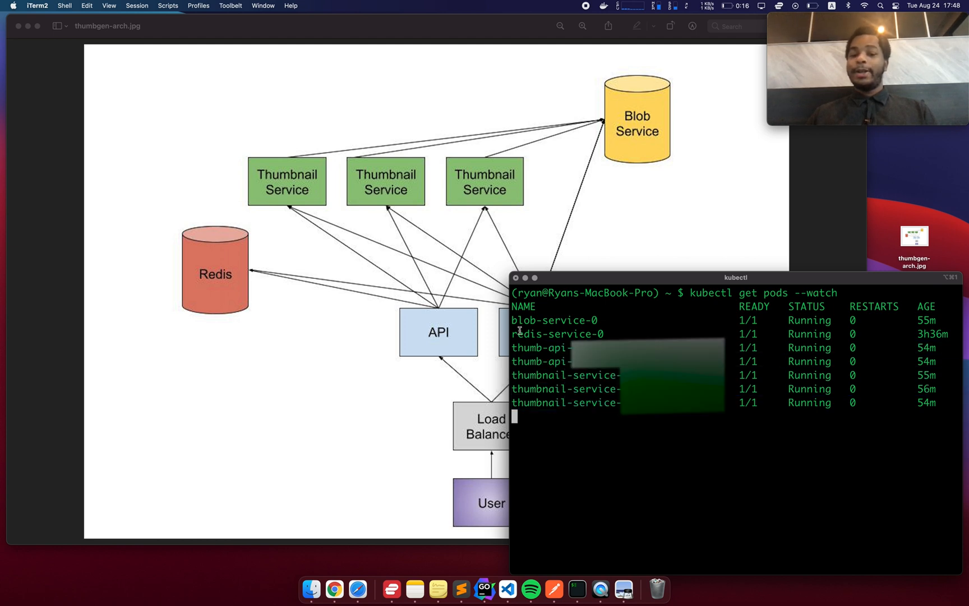
# Step: Highlight the running redis service pod in the kubectl pod watch
pyautogui.doubleClick(566, 320)
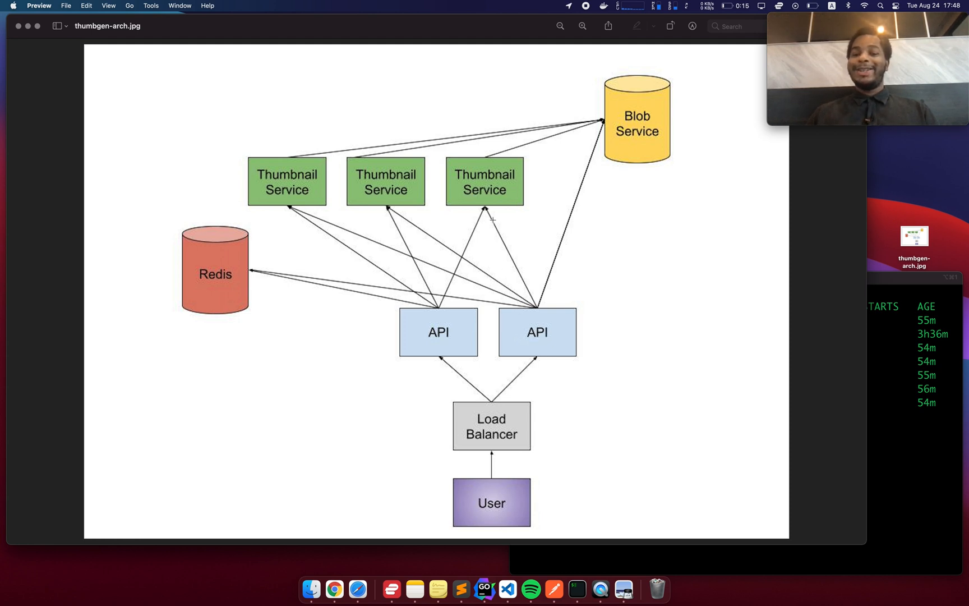
pyautogui.moveTo(481, 202)
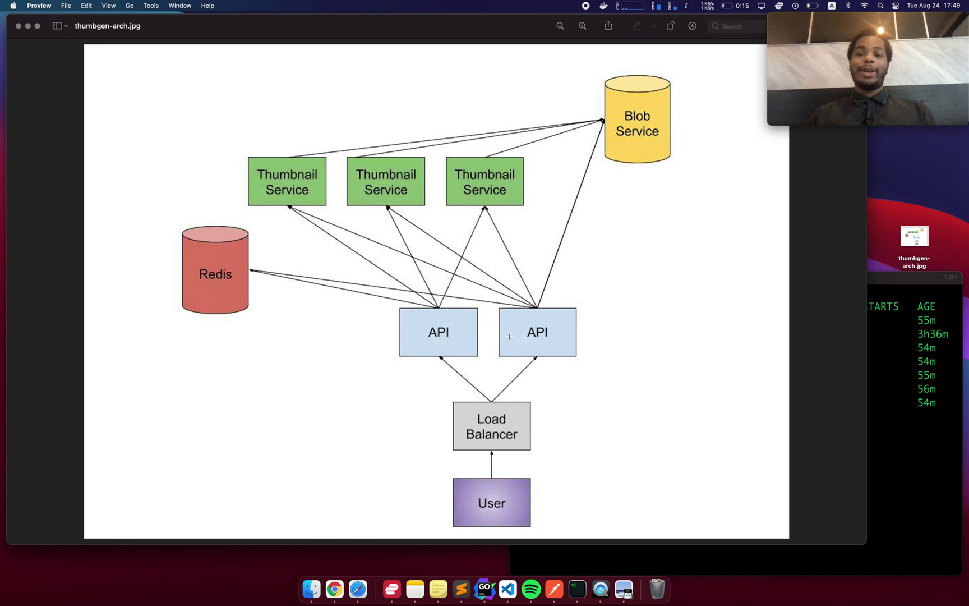
pyautogui.moveTo(451, 332)
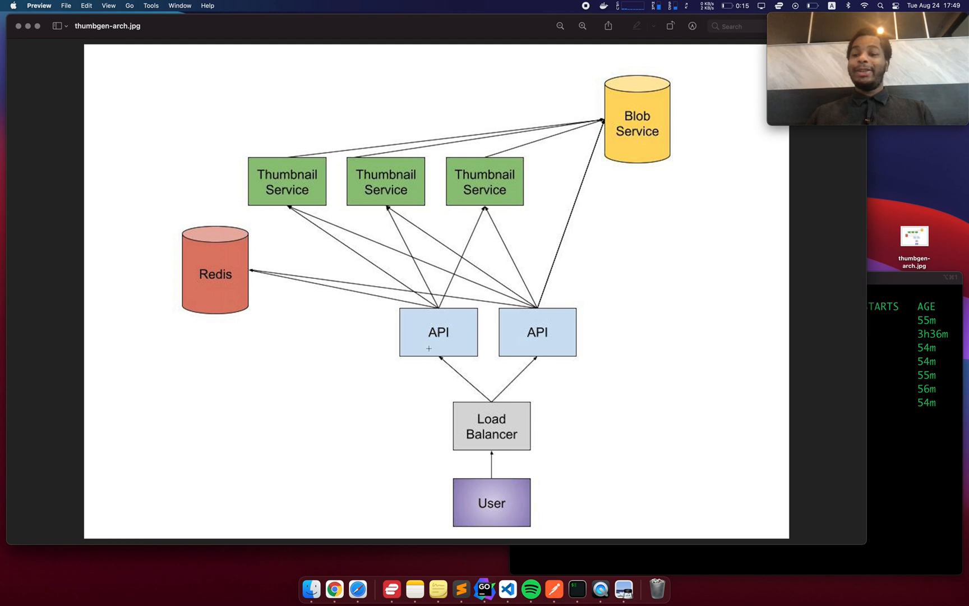
pyautogui.moveTo(392, 362)
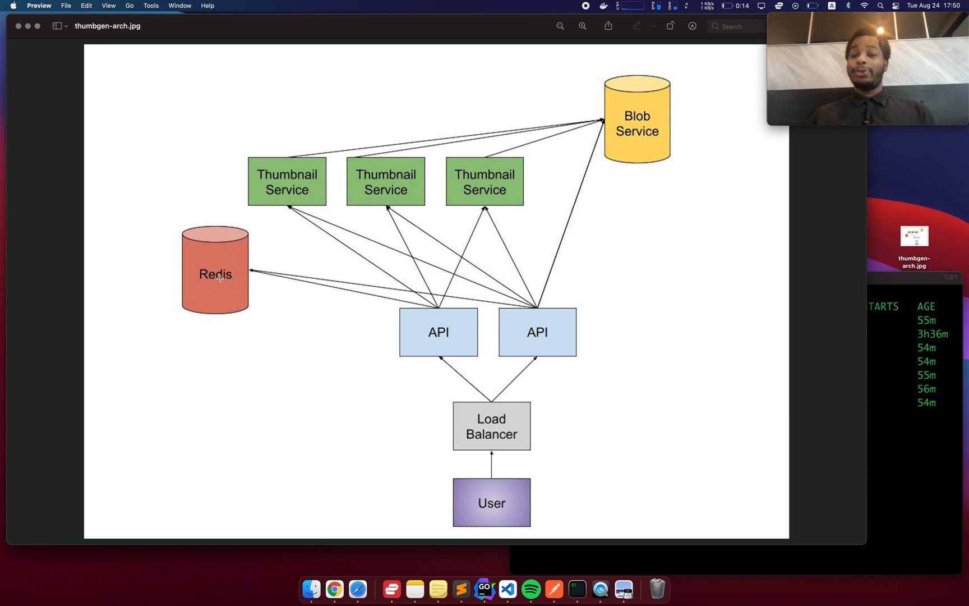
pyautogui.moveTo(625, 199)
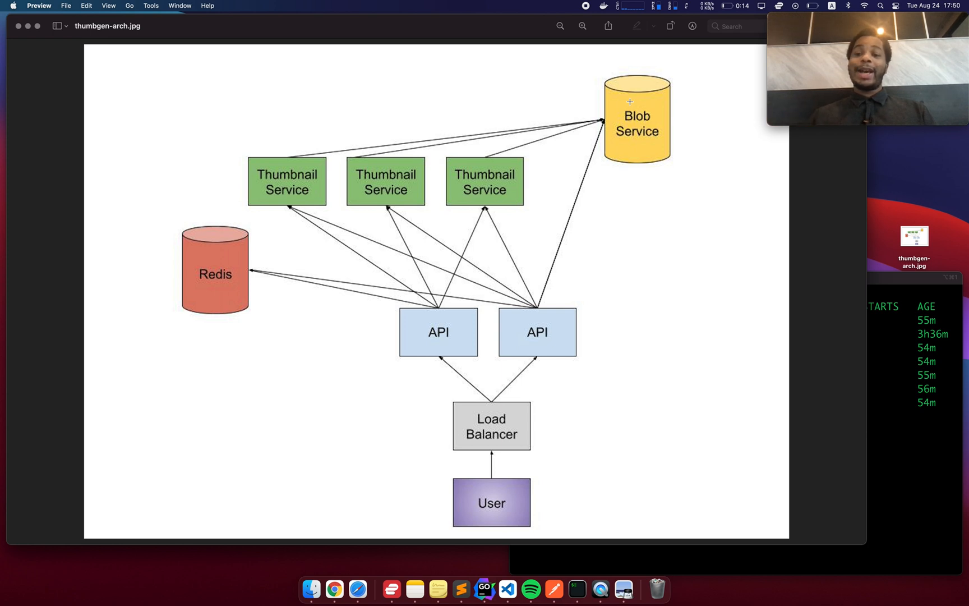
pyautogui.moveTo(343, 166)
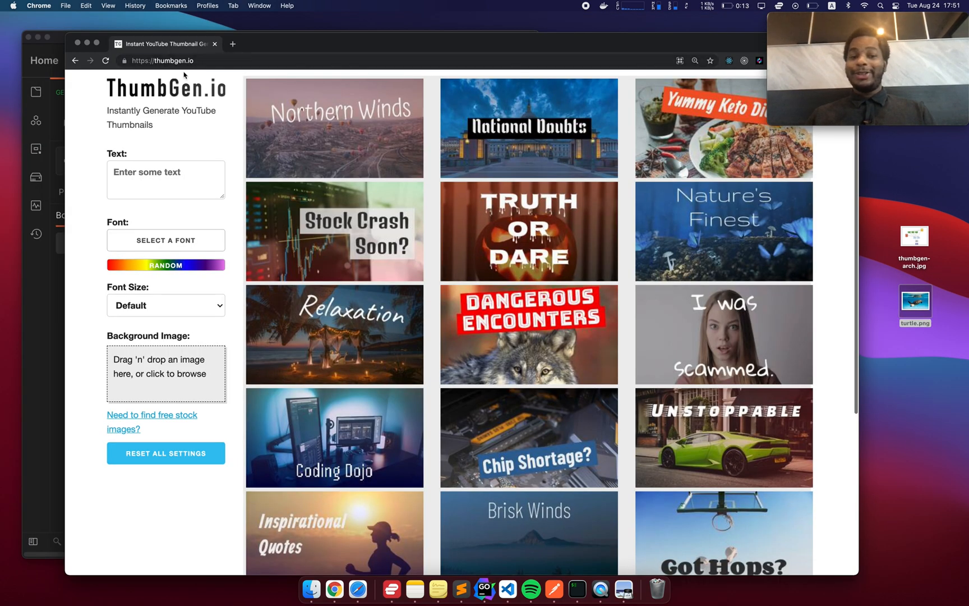
# Step: Focus the Text box on the ThumbGen.io page, ready for new thumbnail text
pyautogui.click(166, 179)
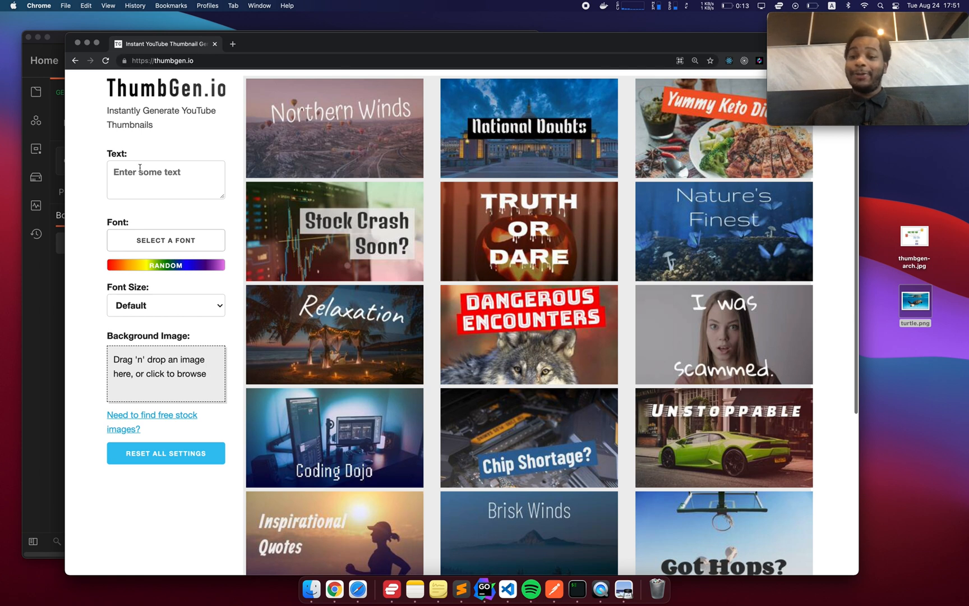